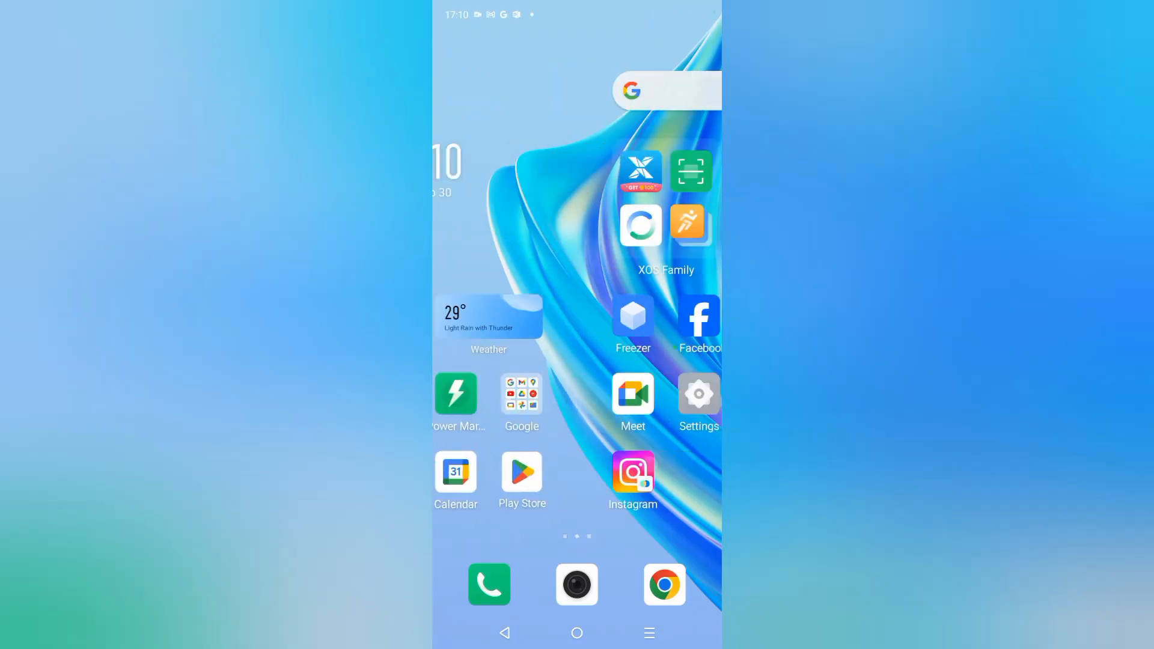
# Swipe across the home screens and launch the phone's Settings app
pyautogui.hscroll(-3)
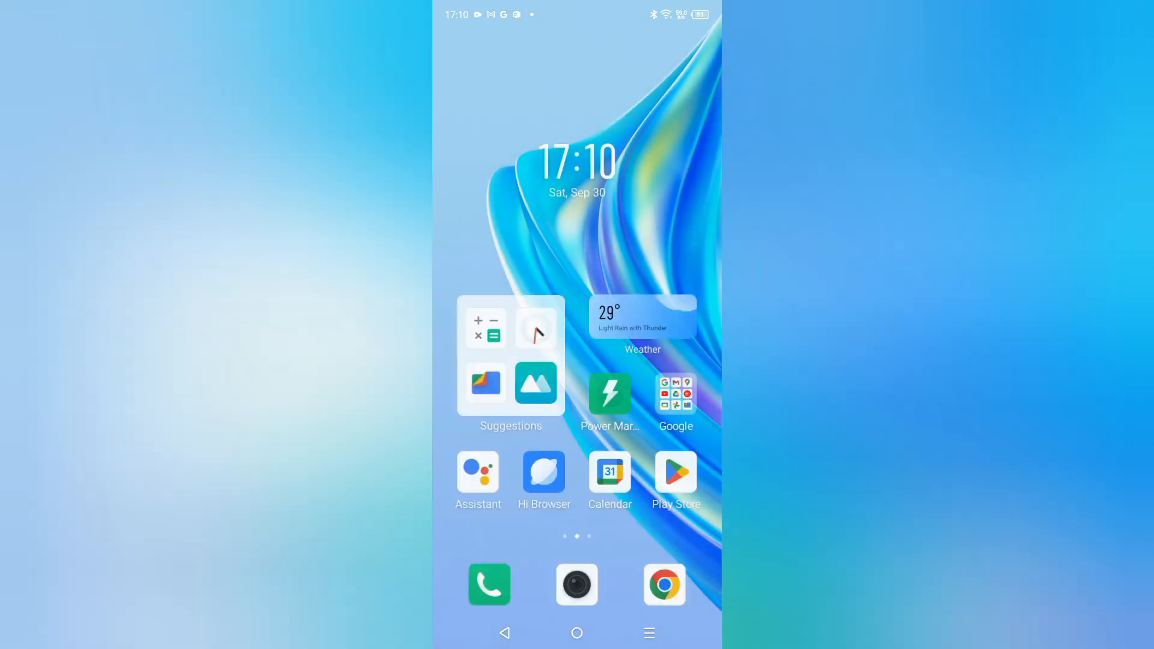
pyautogui.hscroll(-3)
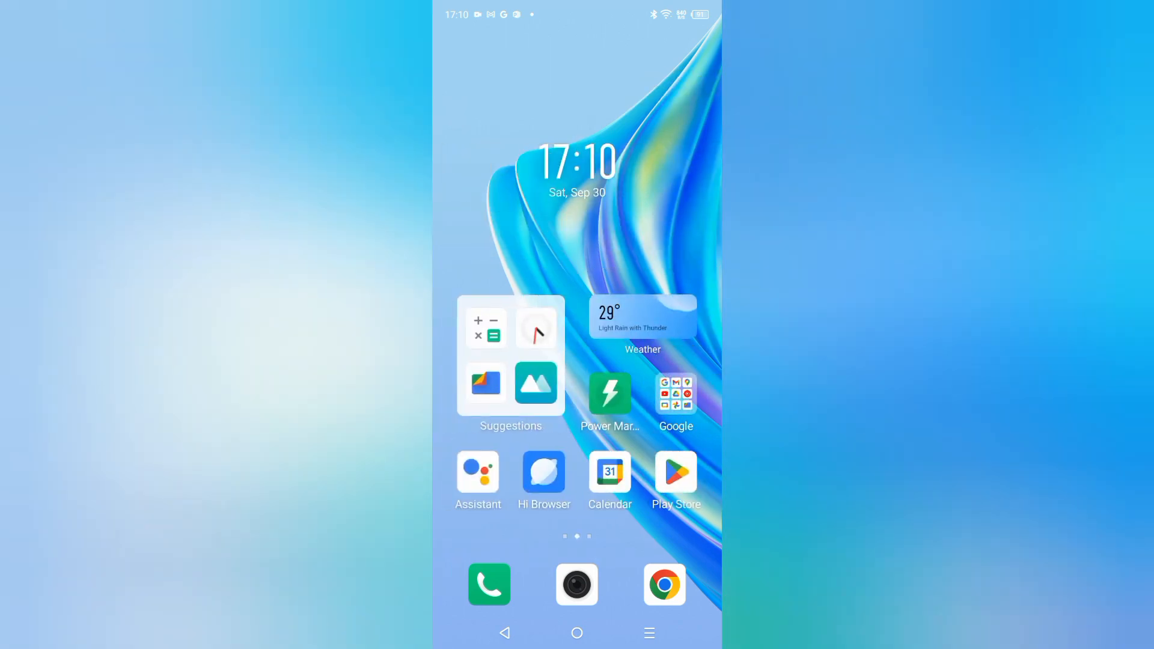
pyautogui.hscroll(-3)
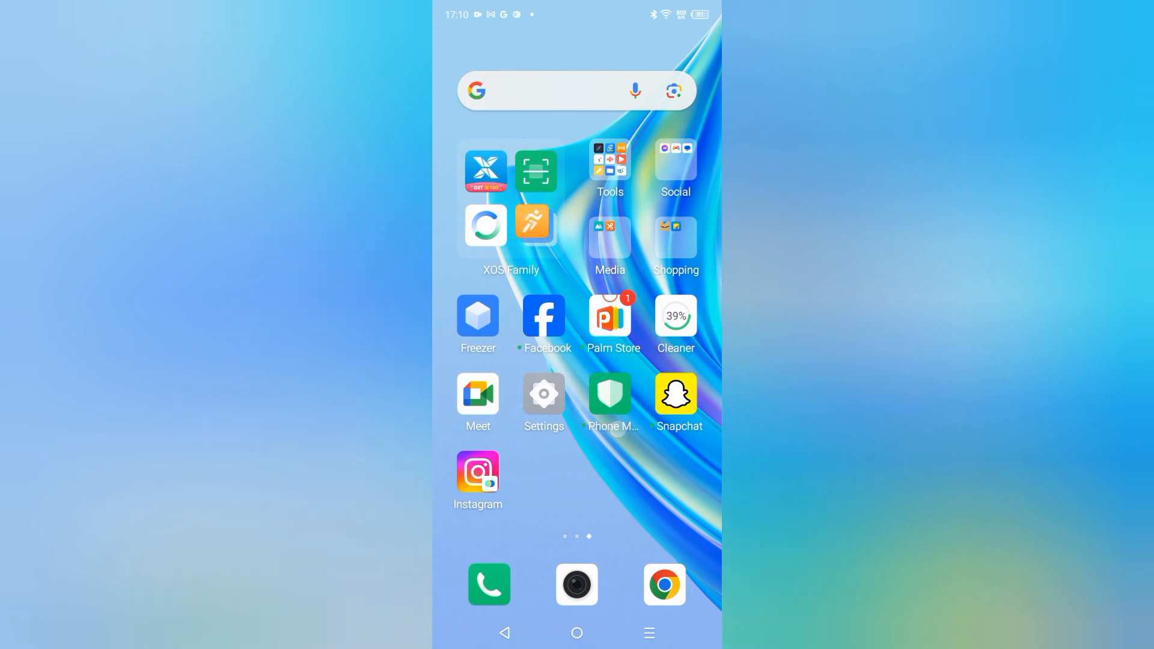
pyautogui.click(544, 393)
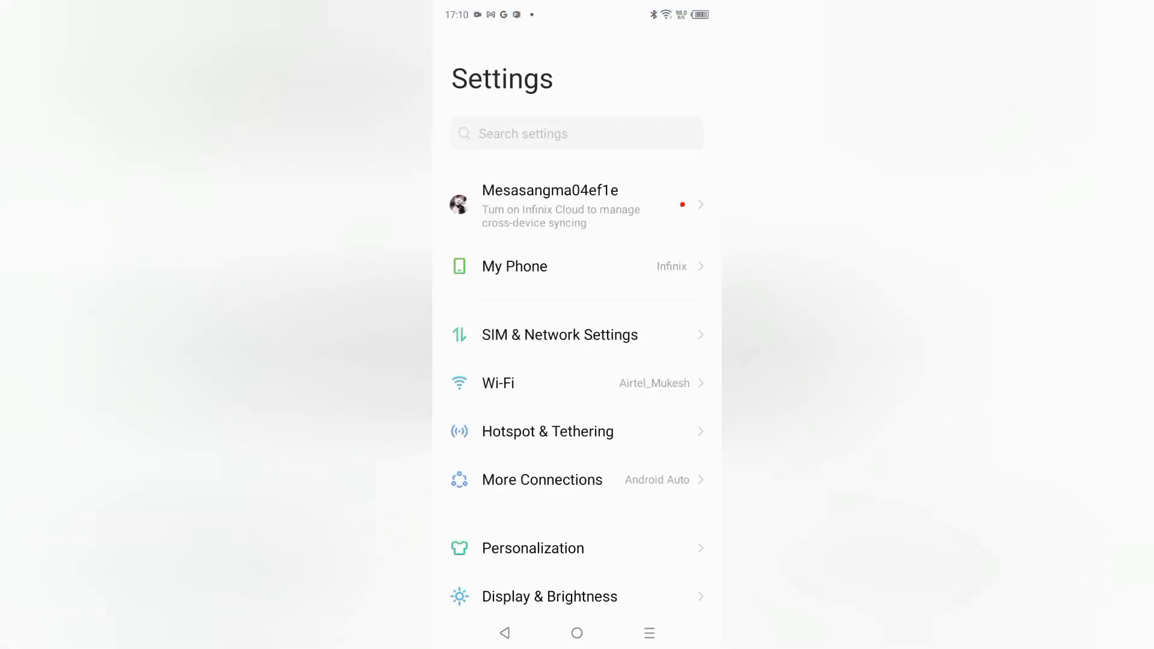
# Reach the XClone page via App Management, listing Facebook, Instagram, Messenger and Snapchat
pyautogui.scroll(-3)
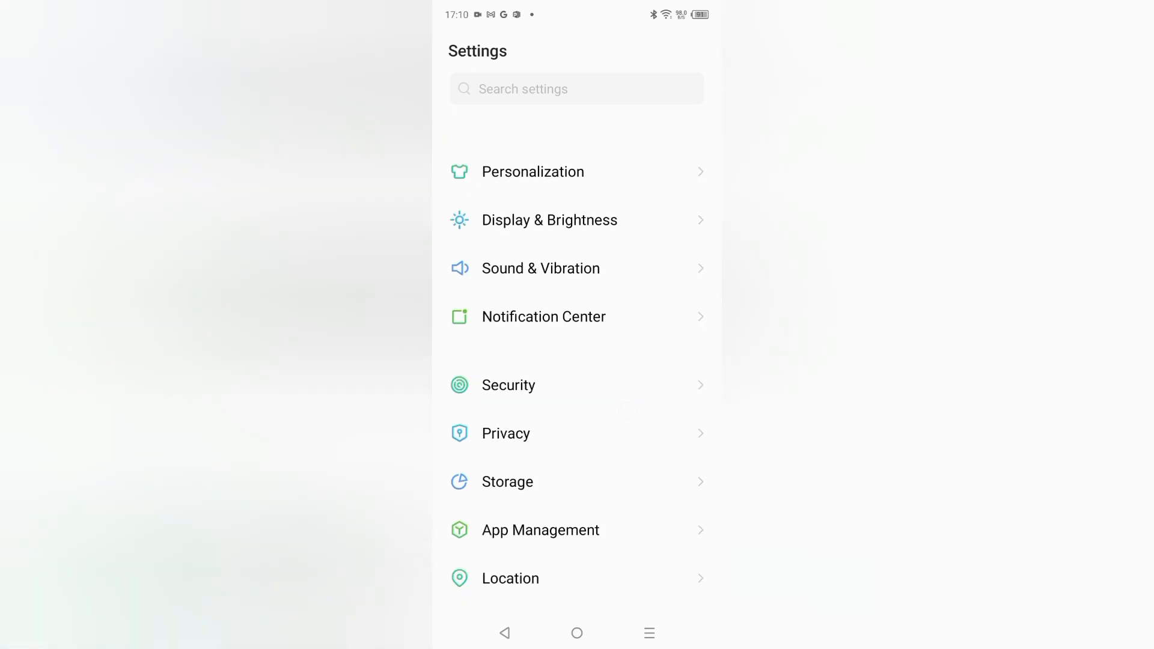
pyautogui.scroll(-3)
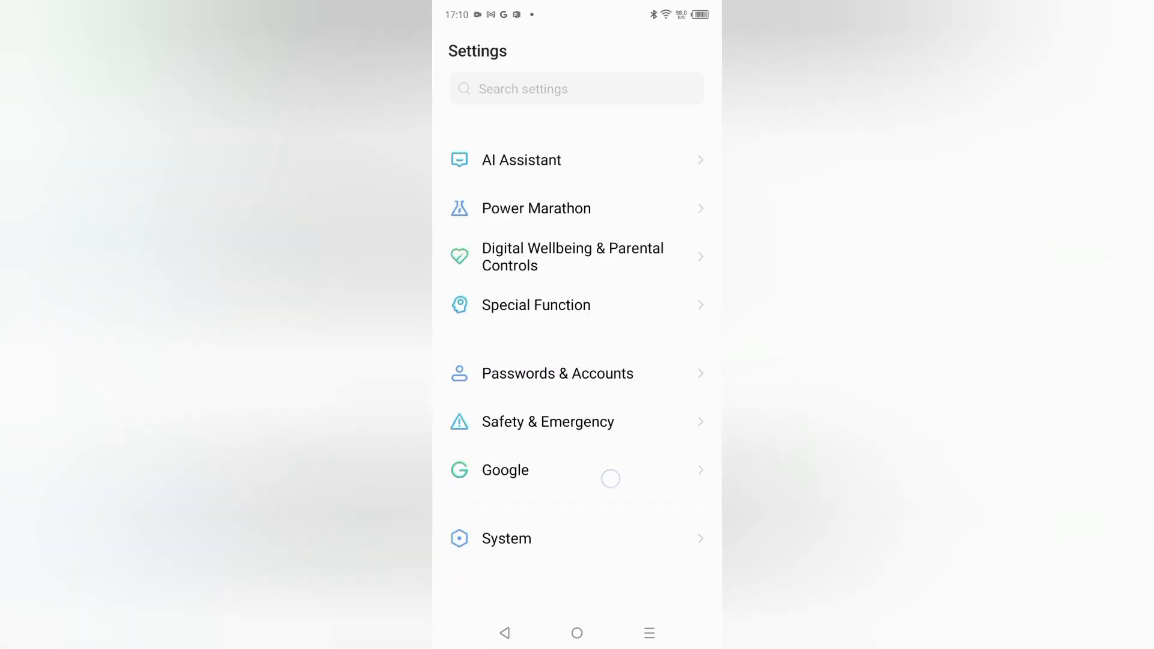
pyautogui.scroll(-3)
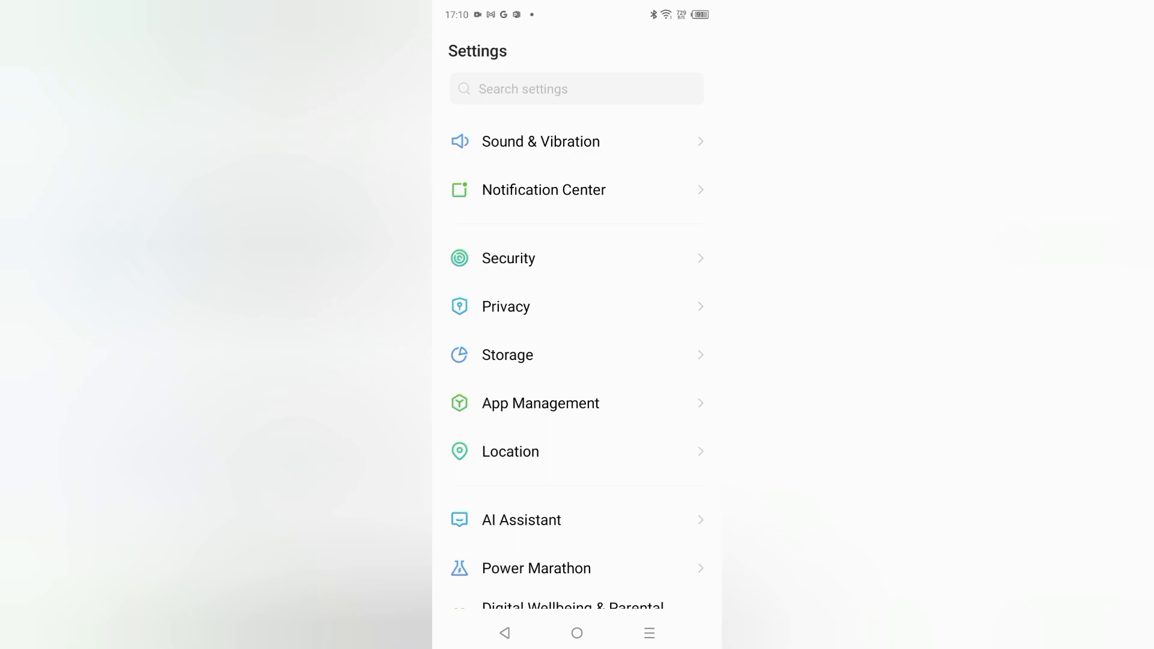
pyautogui.click(540, 403)
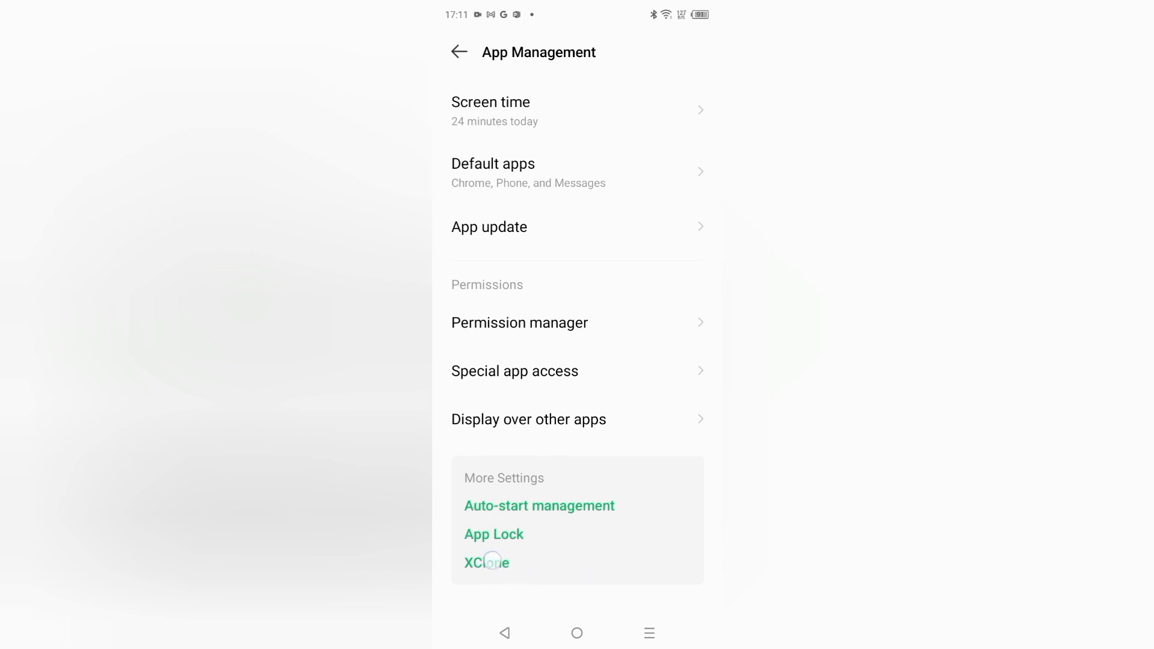
pyautogui.click(486, 562)
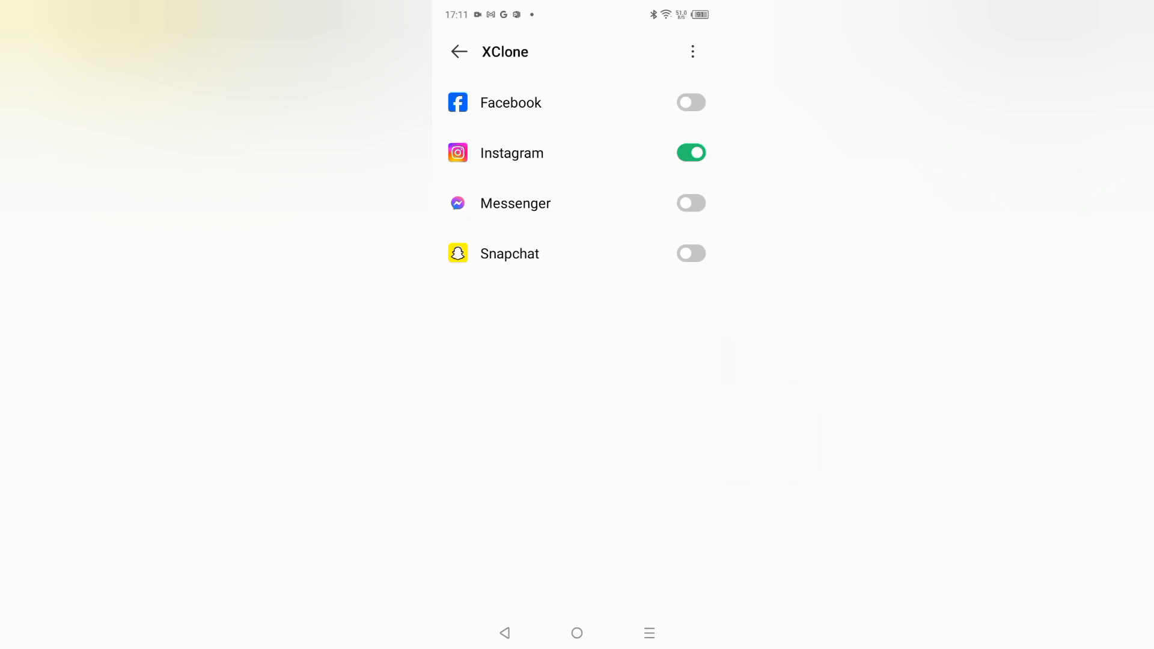
# Switch off the Instagram clone and confirm Turn off Dual App, uninstalling its copy and data
pyautogui.click(468, 165)
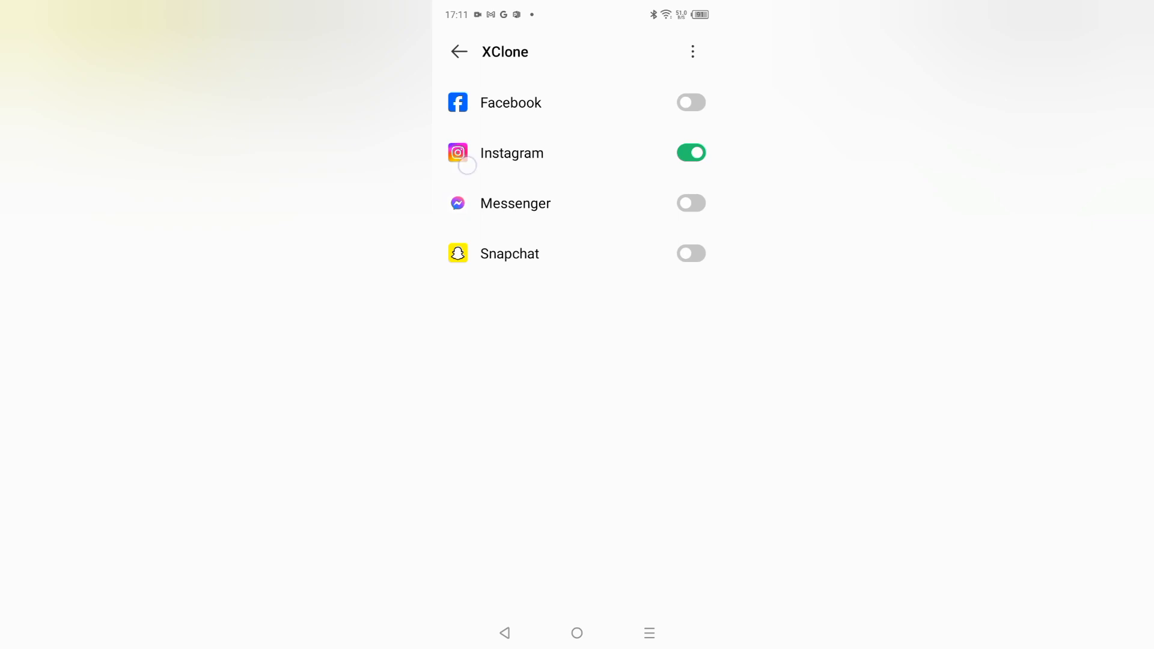
pyautogui.click(691, 153)
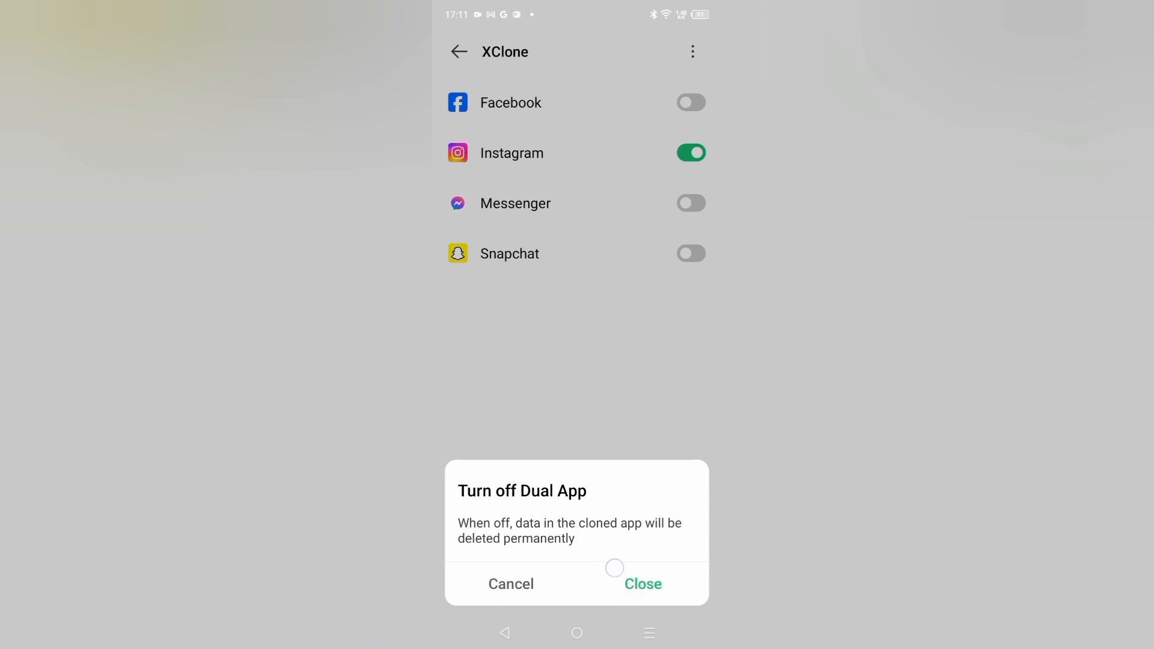
pyautogui.click(642, 584)
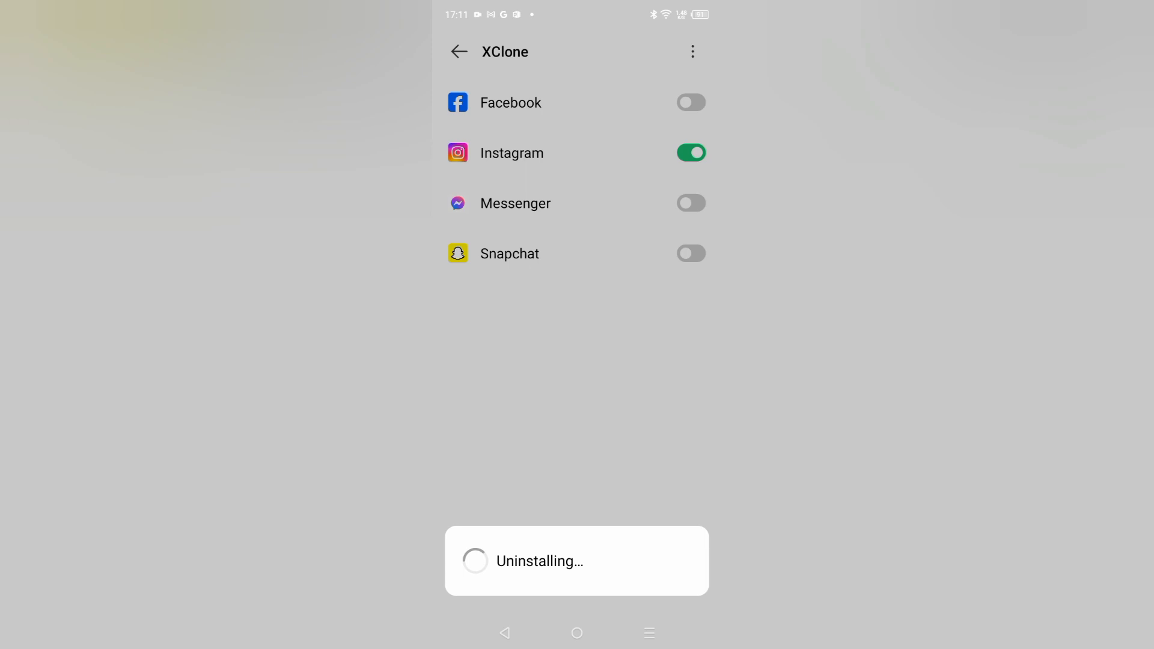
pyautogui.click(691, 153)
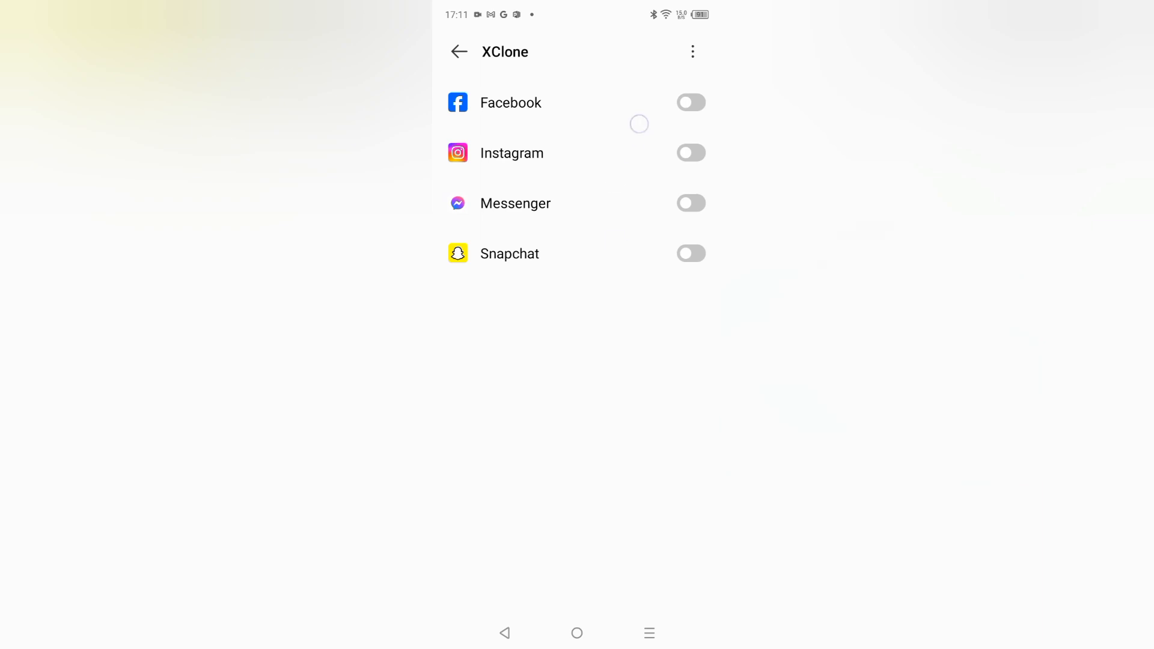
# Switch on the Facebook clone, then back out to the main Settings list
pyautogui.click(690, 103)
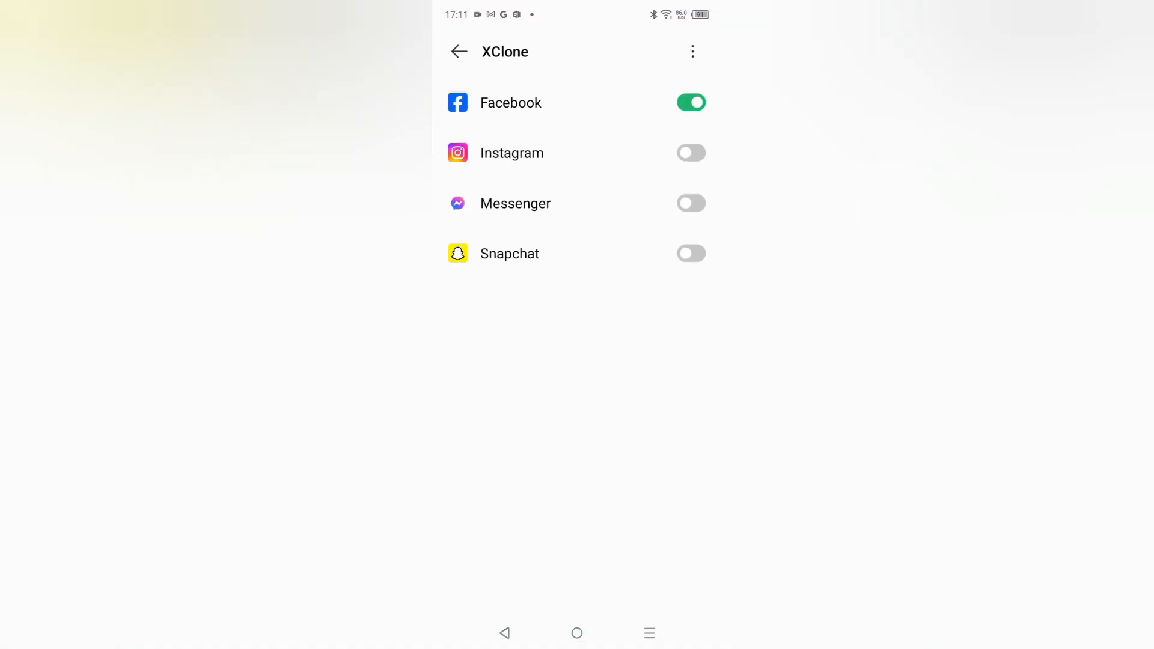
pyautogui.click(458, 52)
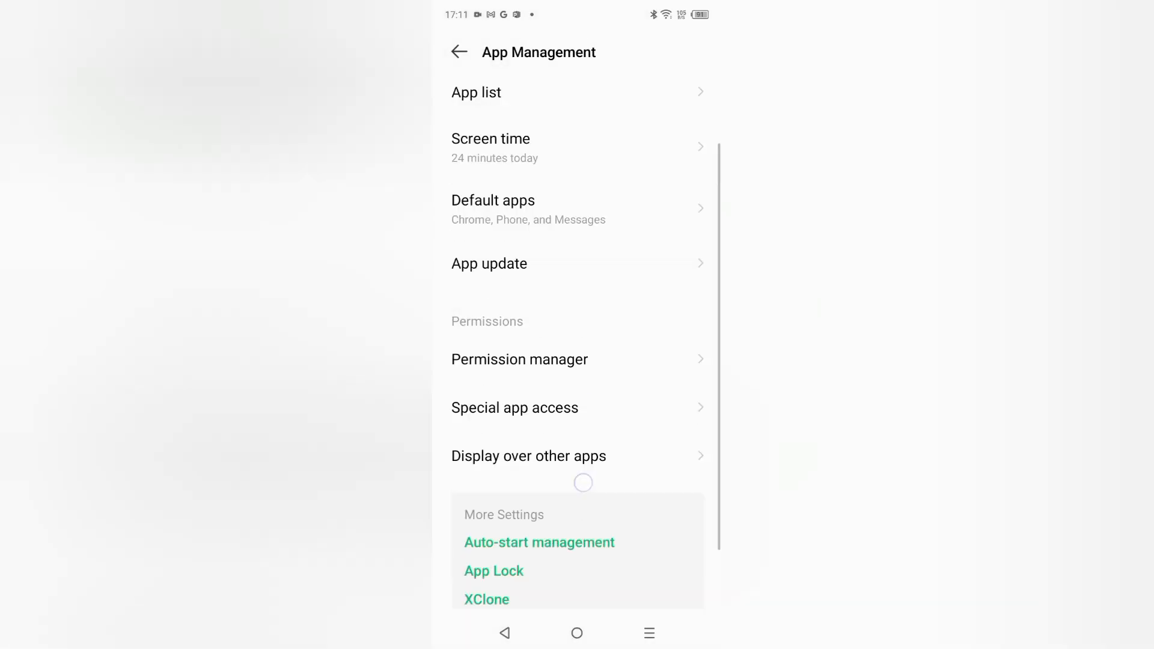
pyautogui.click(458, 52)
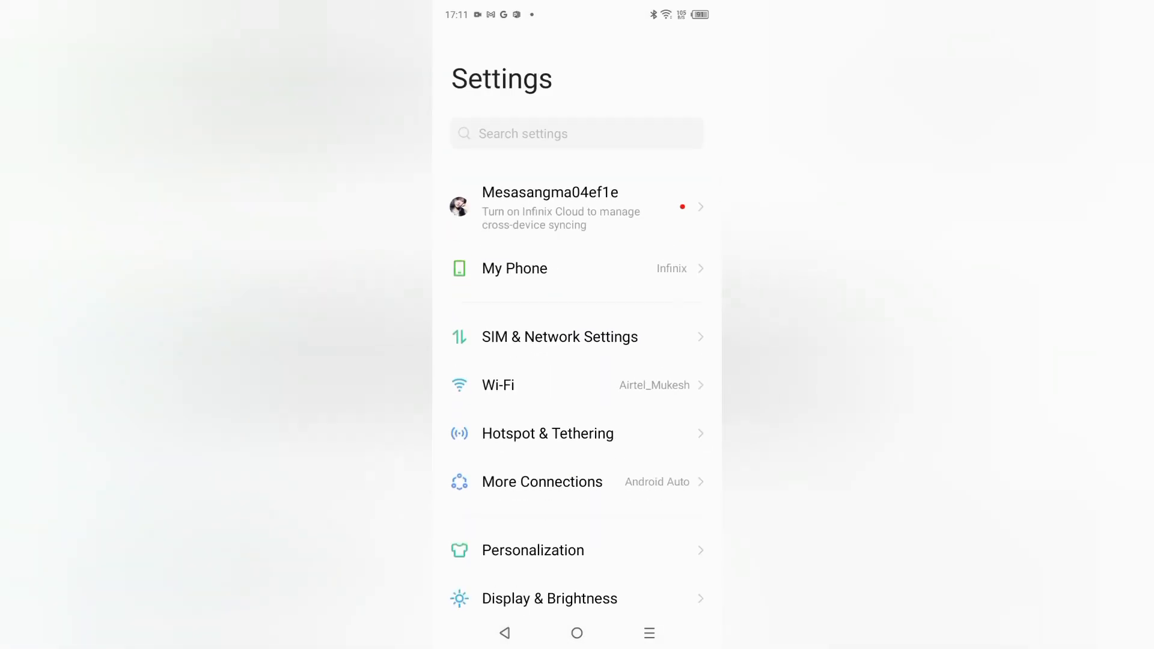